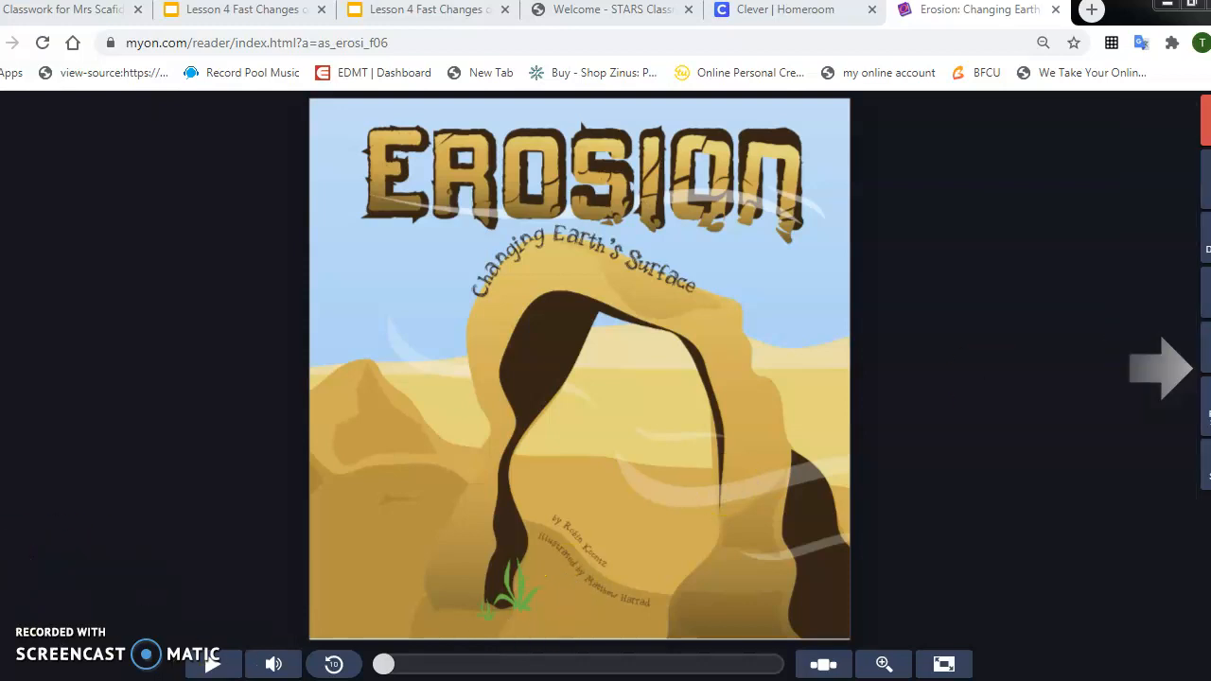
Step: Advance from the Erosion cover past The Forces of Change to pages 6–7, Dripping Rain
left_click(1162, 369)
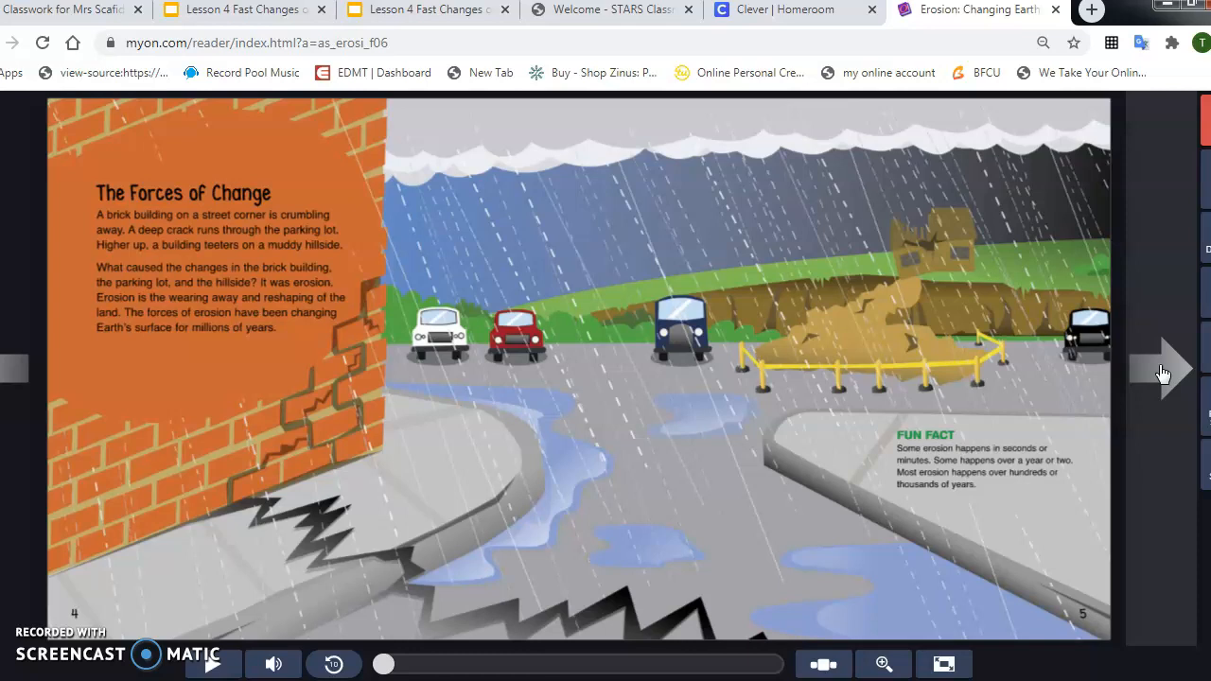
left_click(1163, 369)
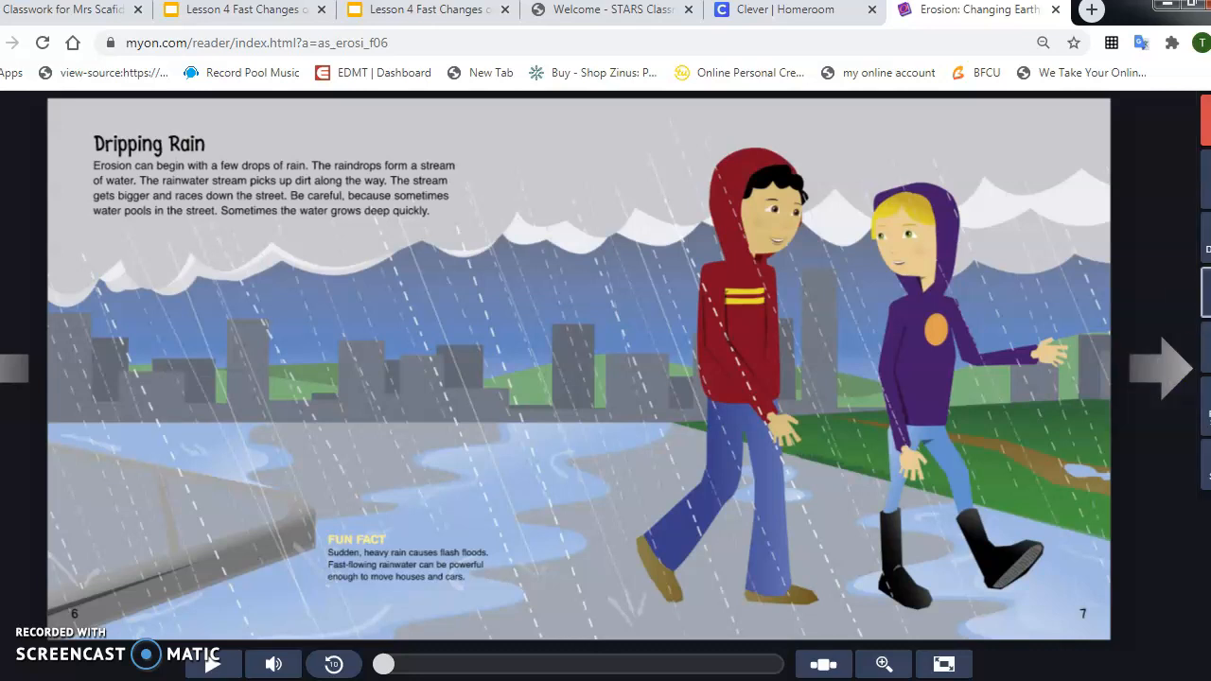
Step: Advance to pages 8–9, Roaring Rivers, on streams cutting through the landscape
left_click(1164, 367)
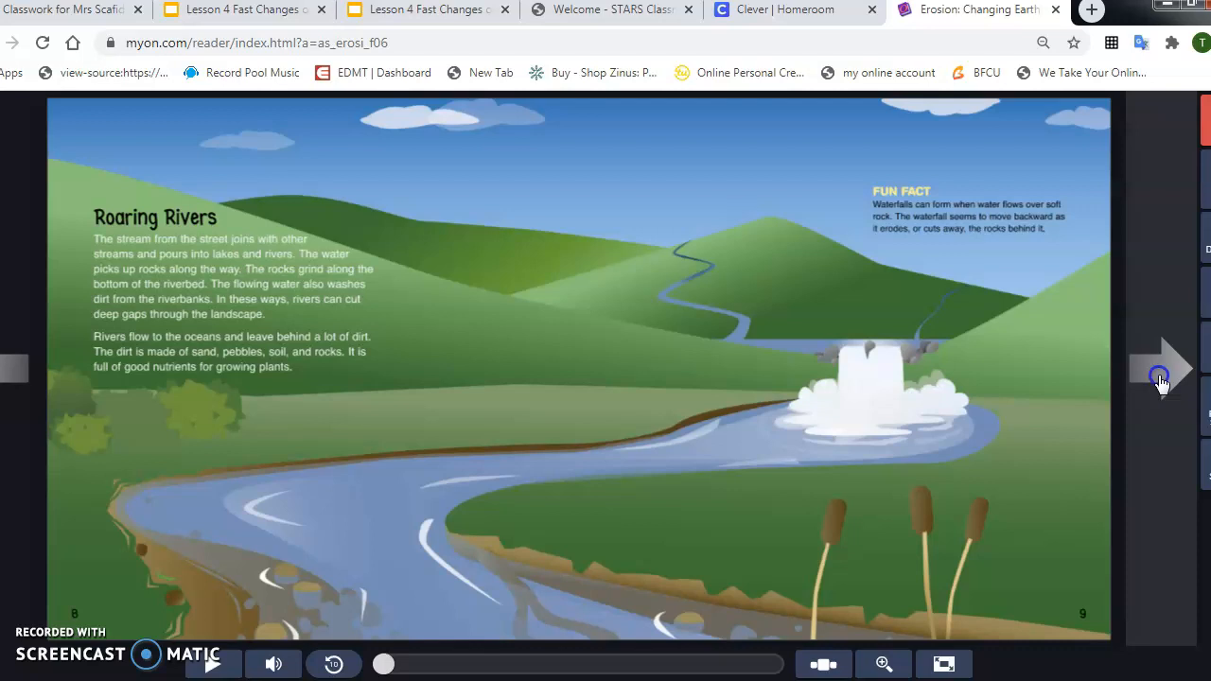
Step: Advance to pages 10–11, Crashing Waves, with the tsunami fun fact
left_click(1162, 369)
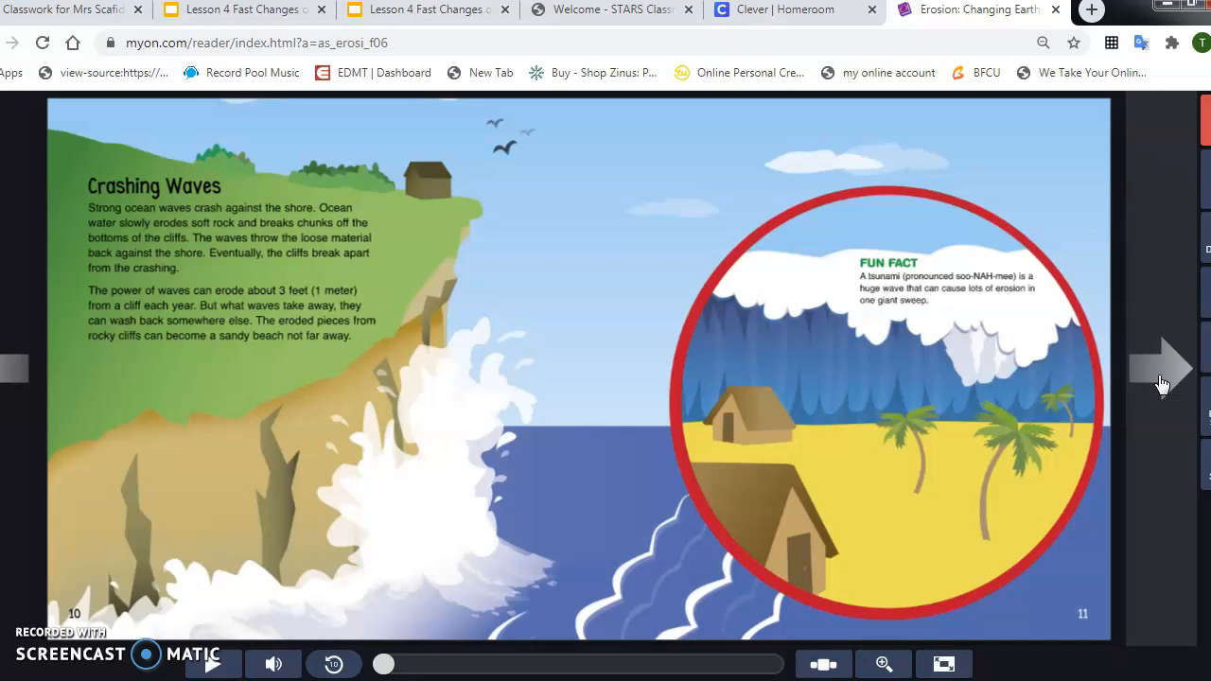
Step: Advance to pages 12–13, Frozen Erosion, on ice and glaciers carving valleys
left_click(1164, 369)
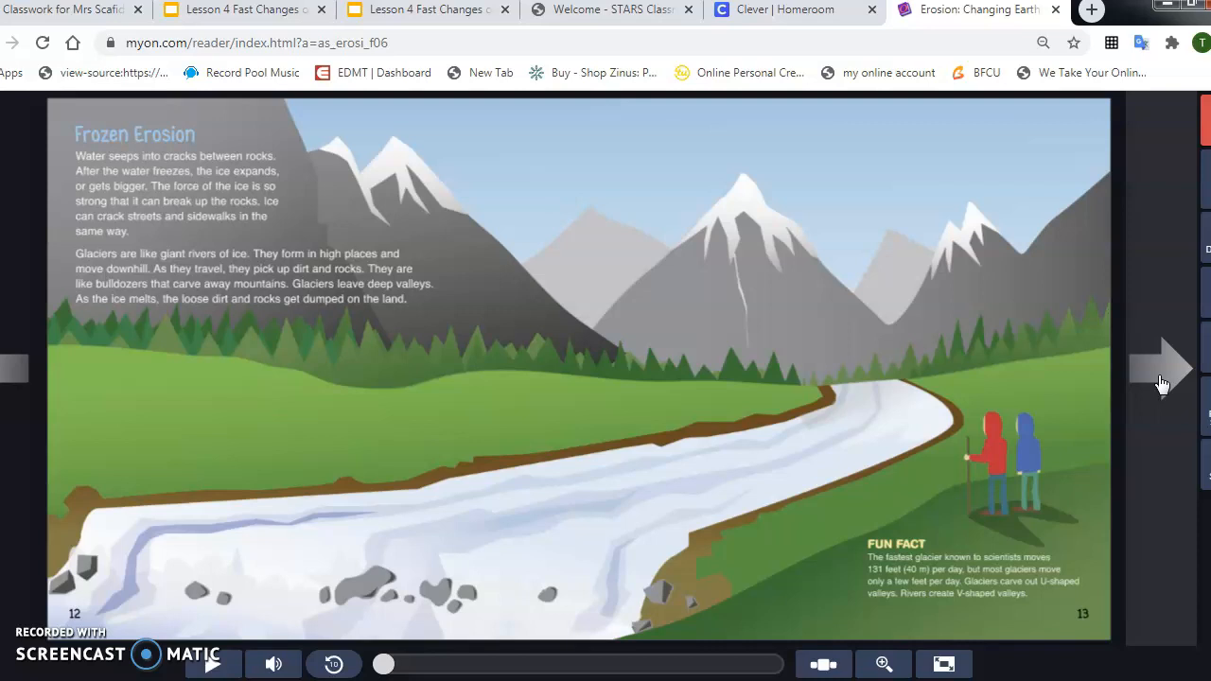
Step: Begin turning past the Frozen Erosion spread toward page 14
left_click(1162, 369)
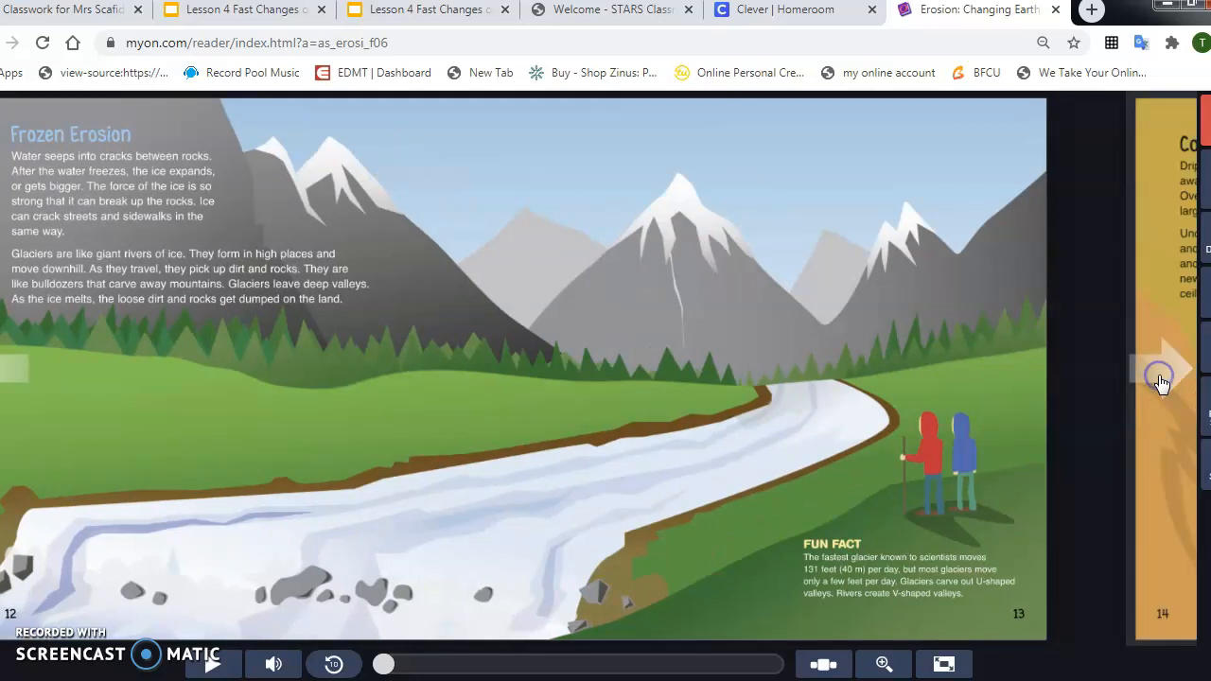
Step: Advance to pages 14–15, Carving Caves, on raindrops carving underground caves
left_click(1162, 369)
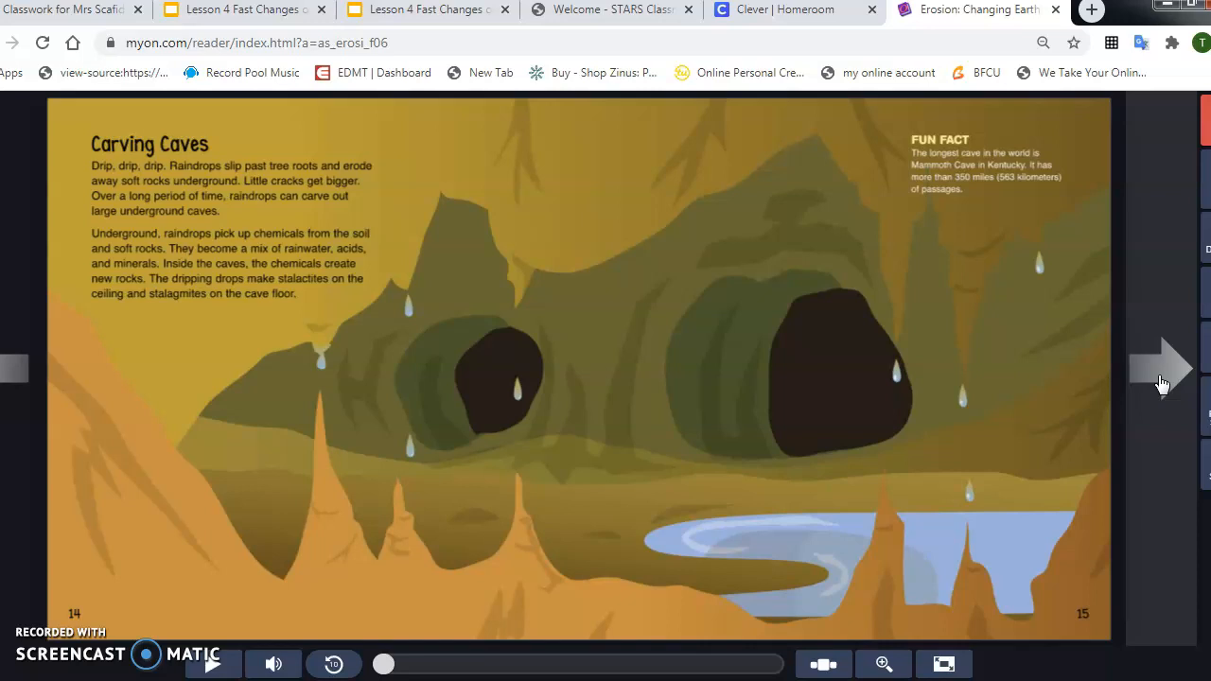
mouse_move(1169, 371)
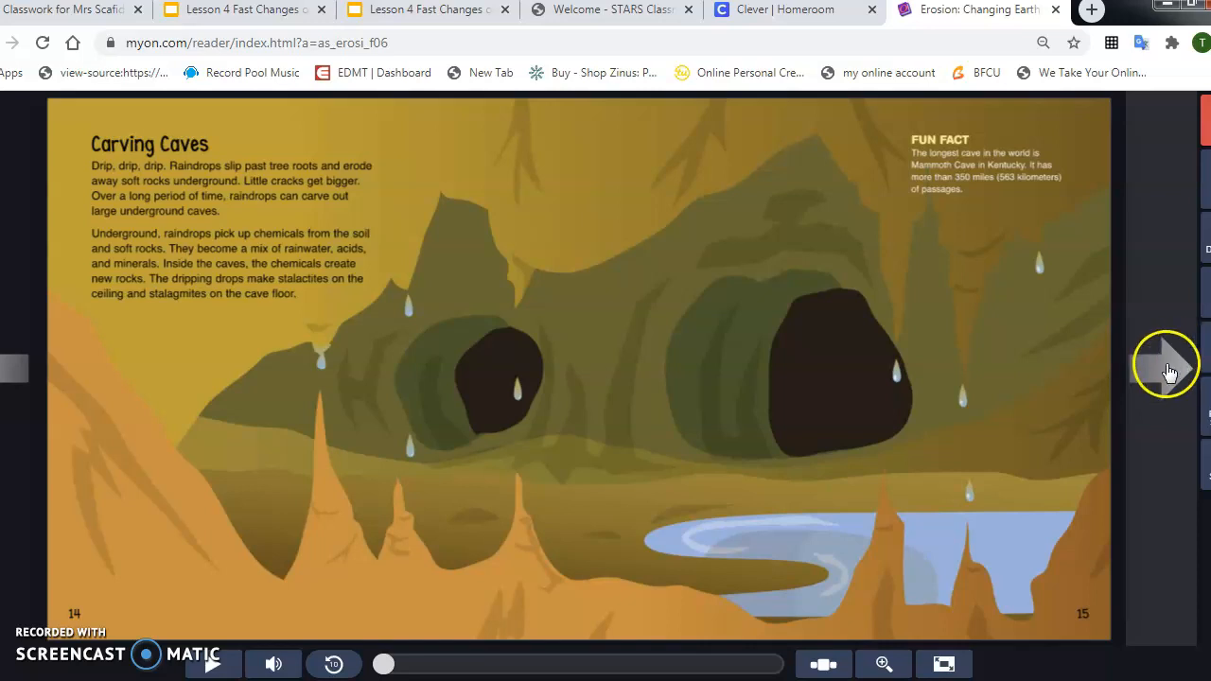
Step: Read pages 16–17, Whipping Wind, then advance to pages 18–19, Fast Erosion
left_click(1169, 369)
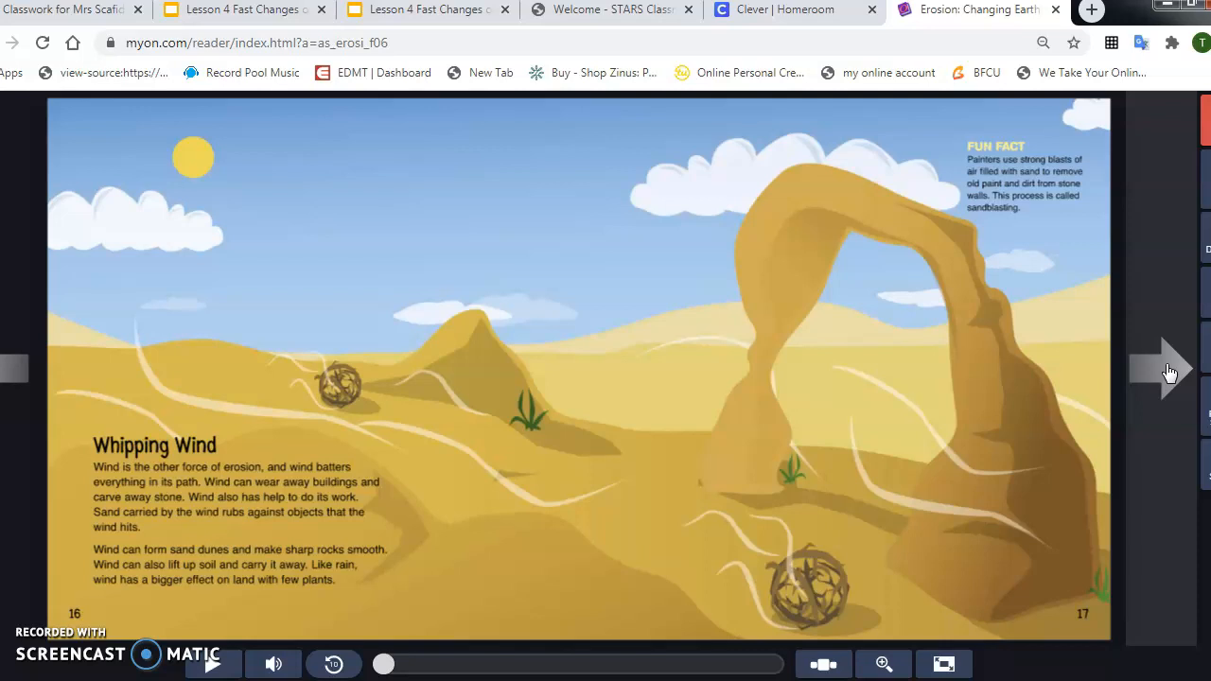
mouse_move(577, 549)
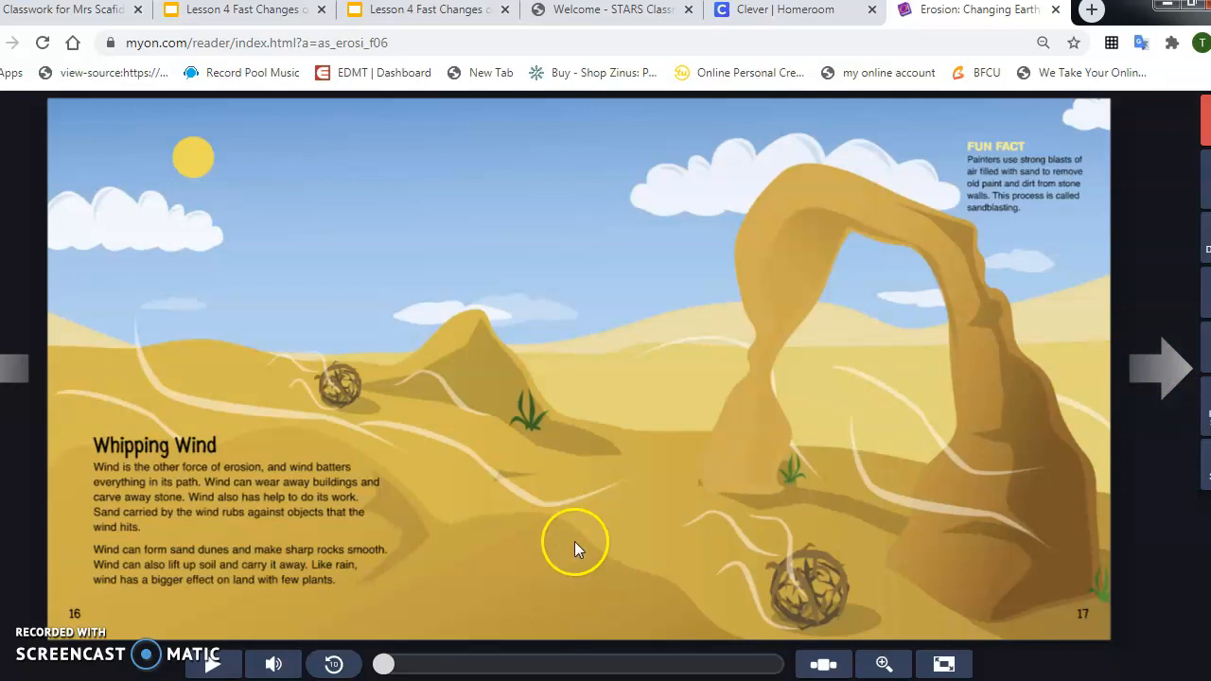
mouse_move(1030, 242)
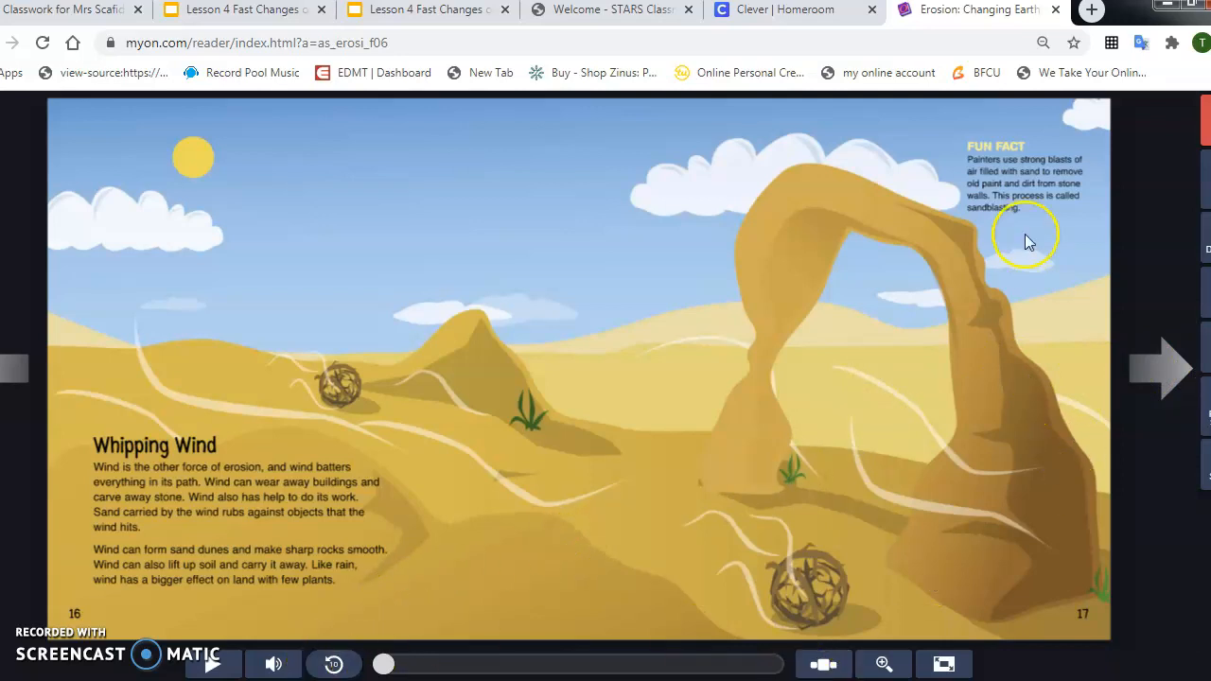
mouse_move(1078, 250)
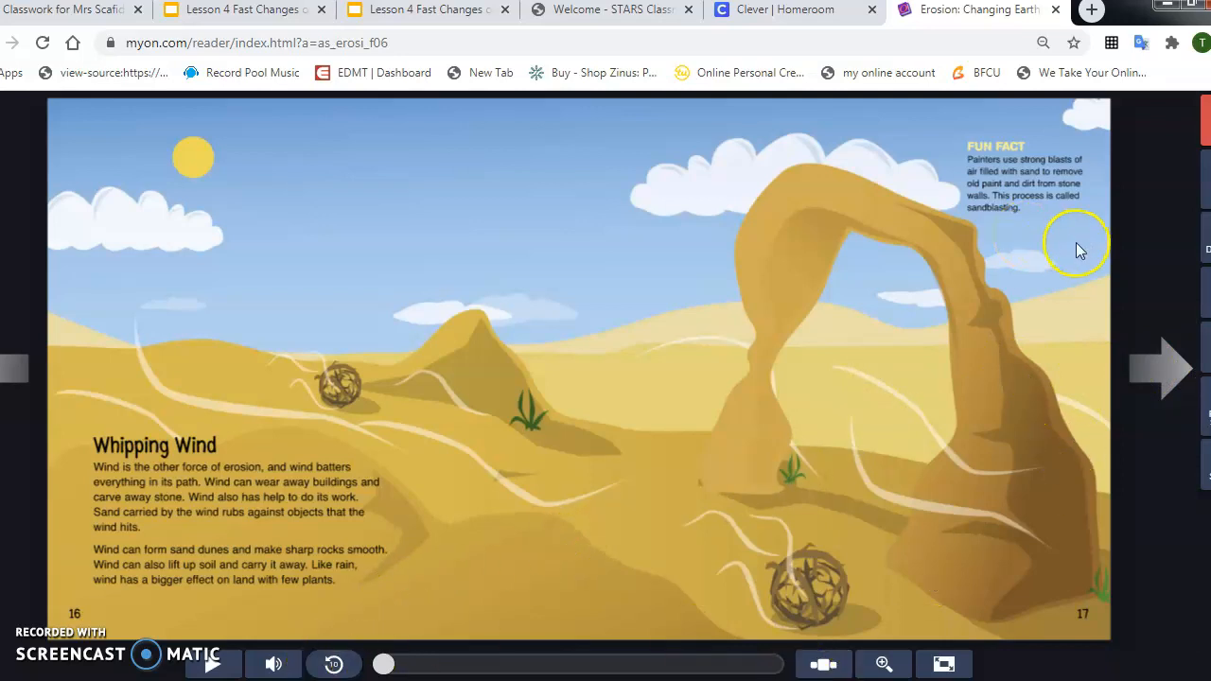
mouse_move(1067, 178)
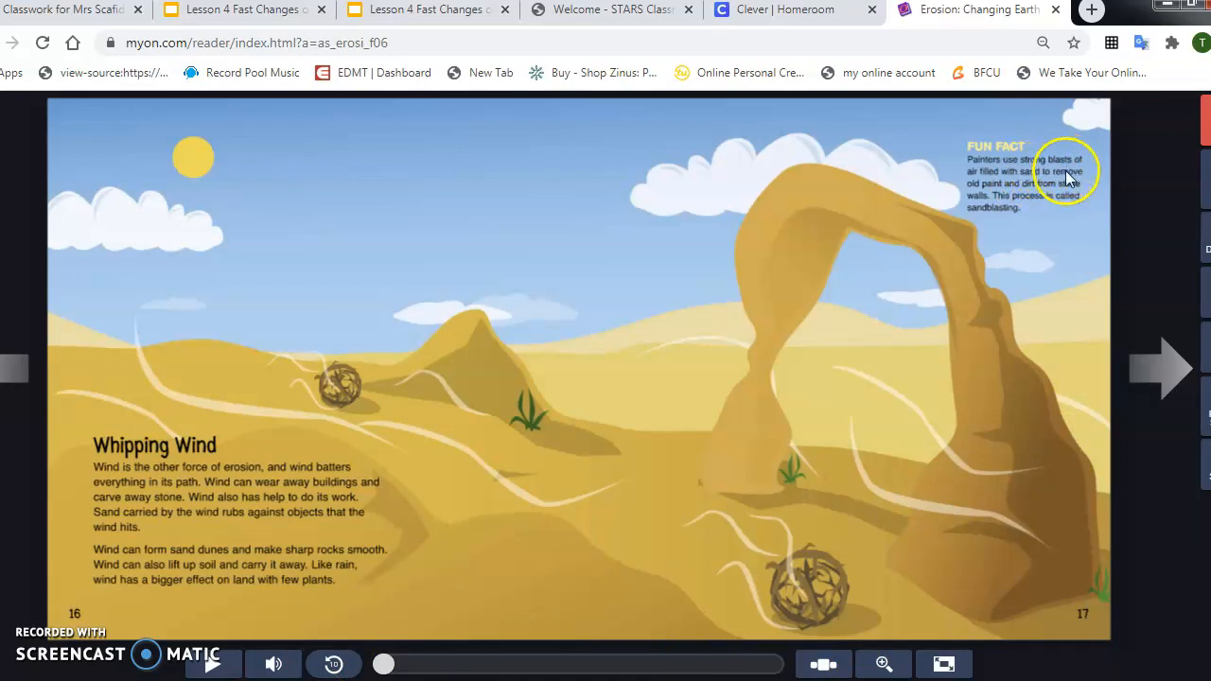
mouse_move(1041, 234)
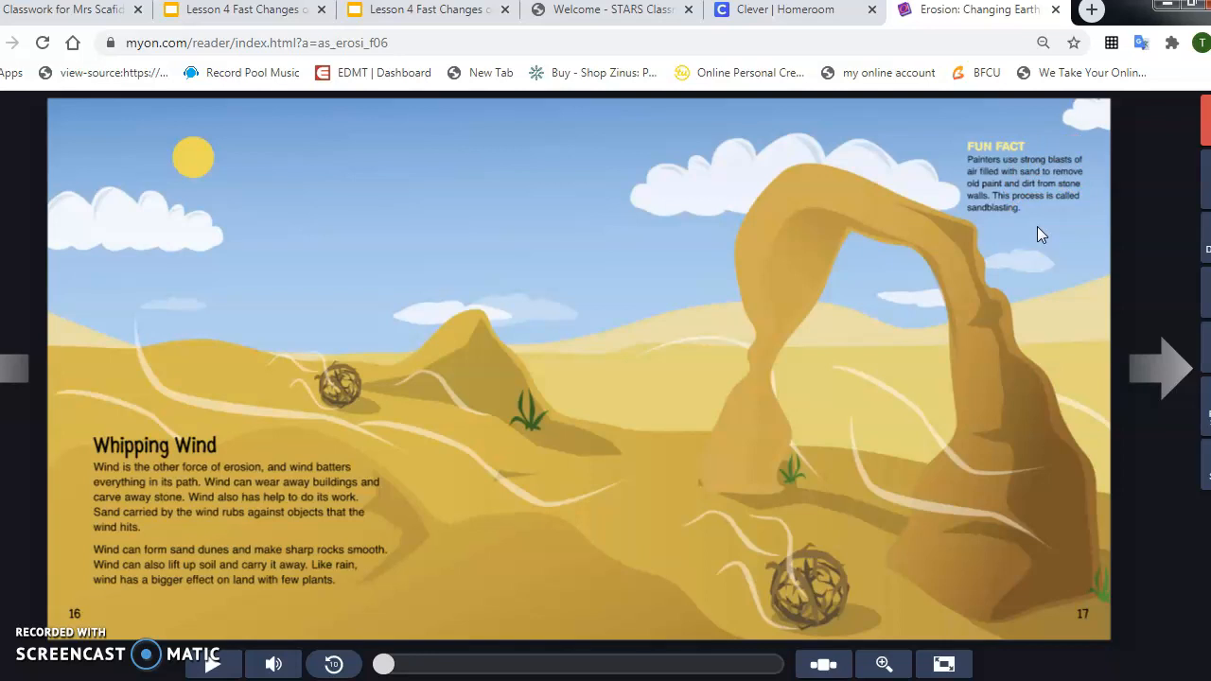
mouse_move(1145, 388)
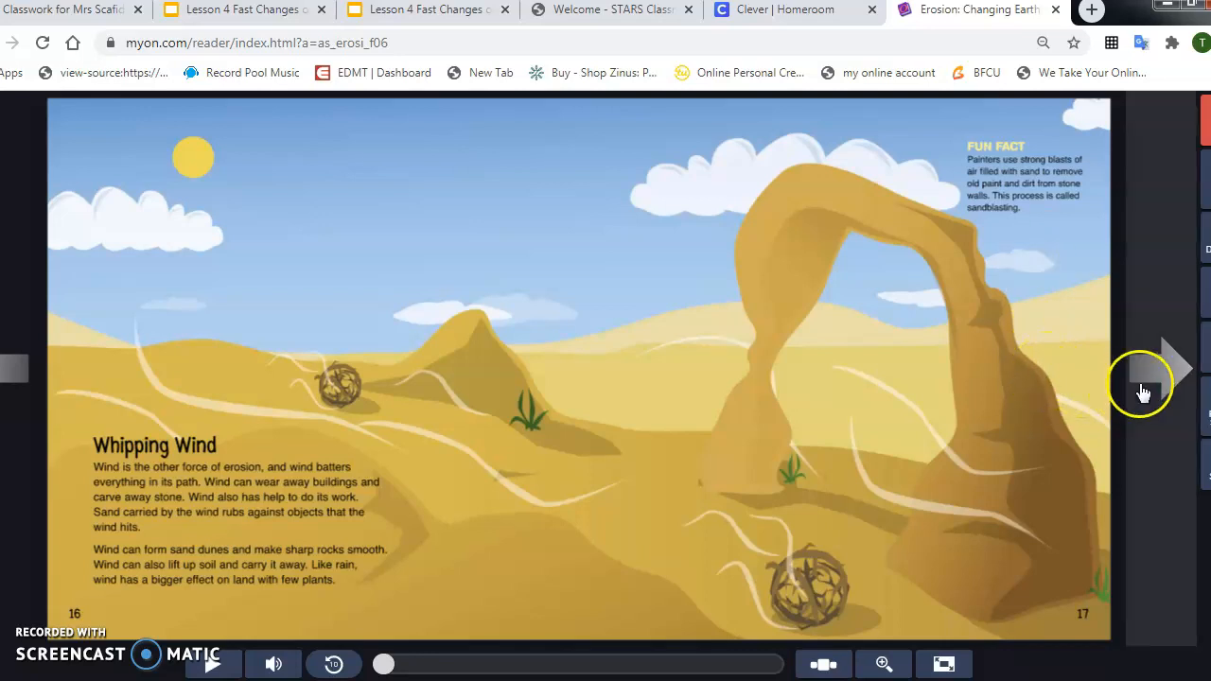
left_click(1164, 367)
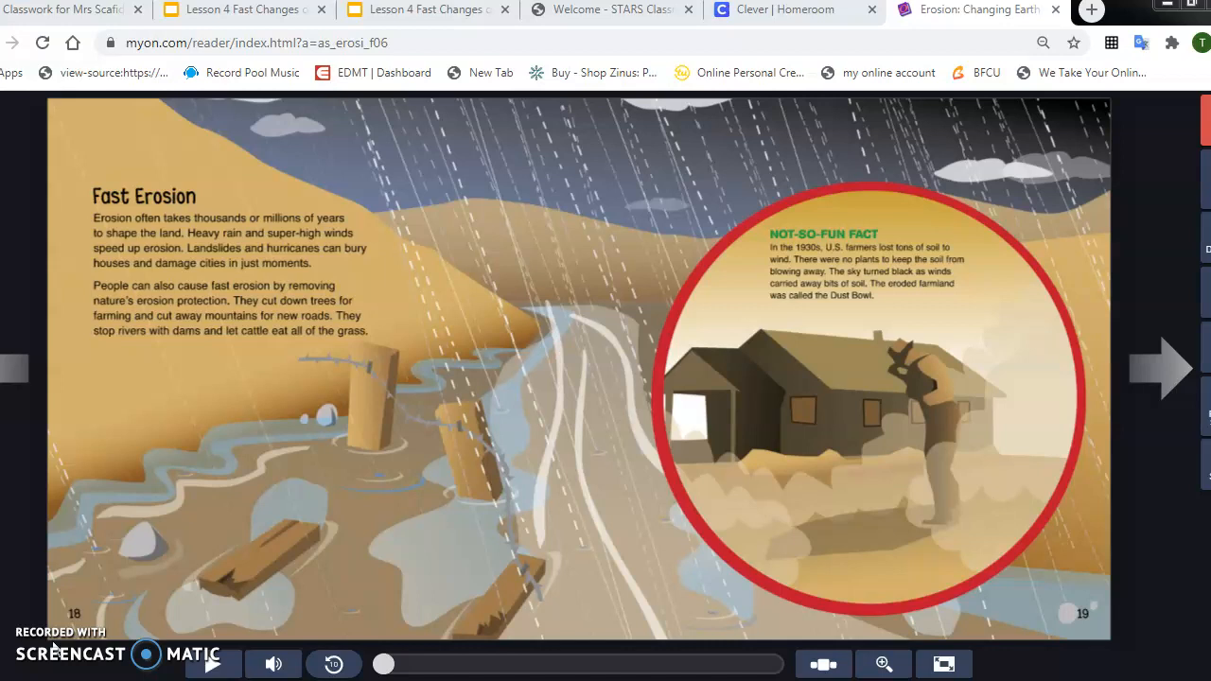
mouse_move(923, 460)
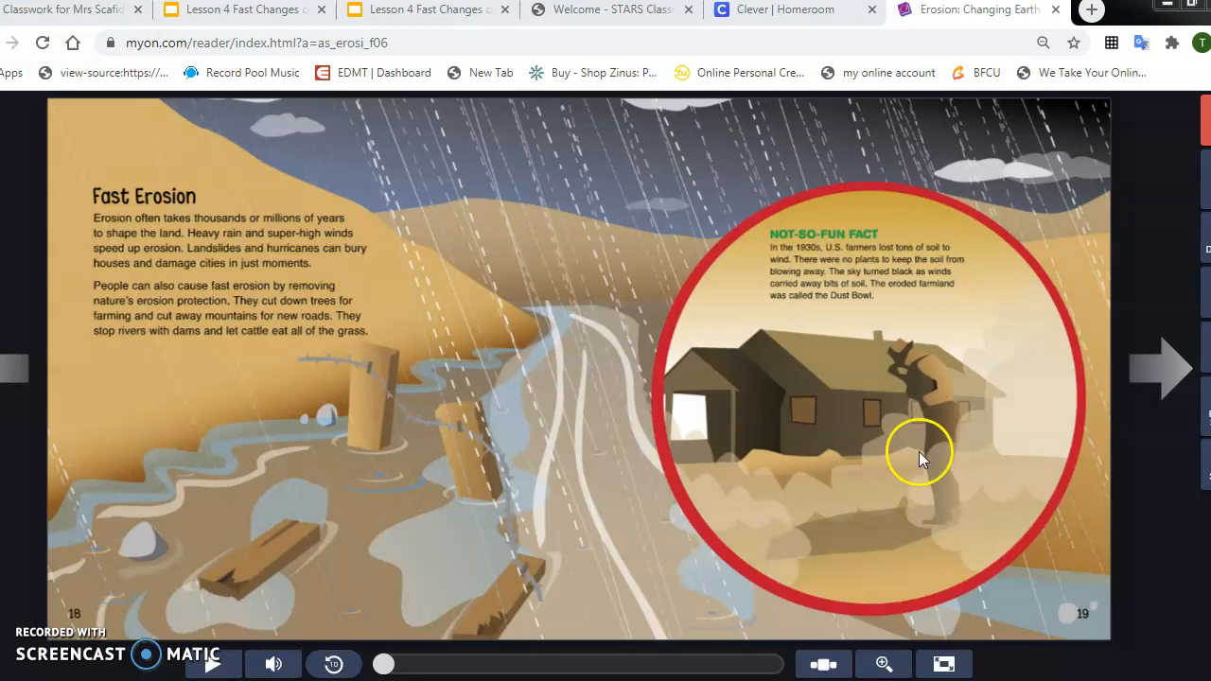
mouse_move(53, 647)
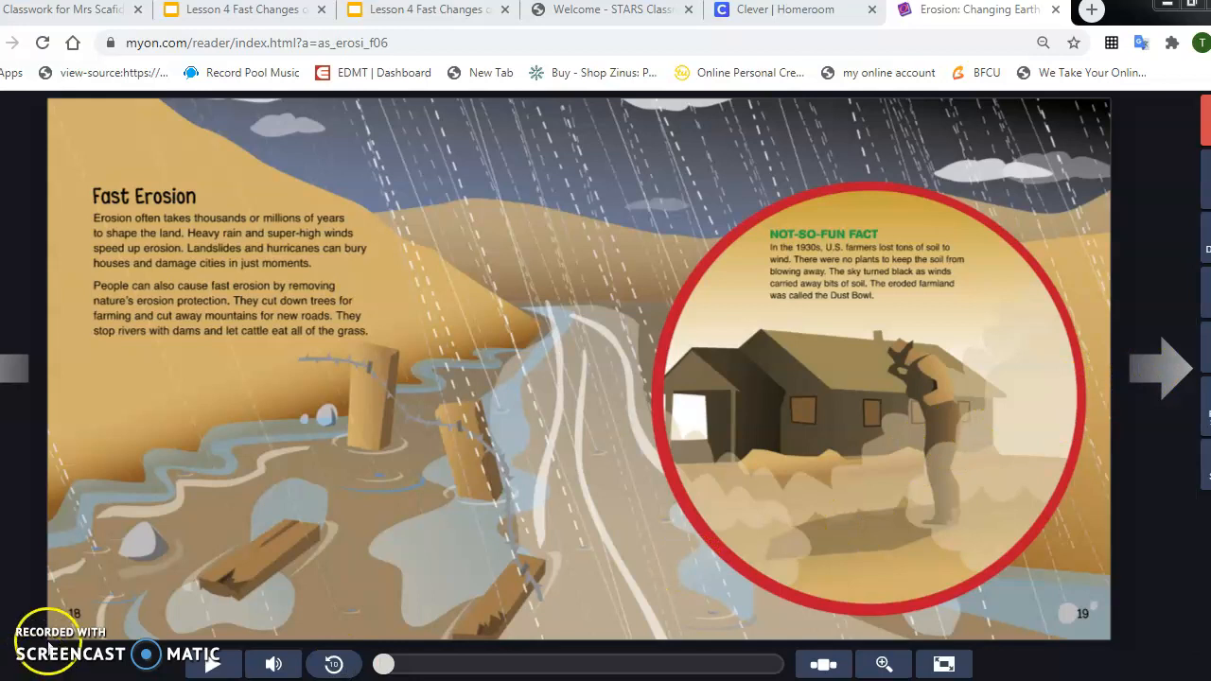
Step: Finish the Fast Erosion pages and advance to the Living with Erosion spread
left_click(1164, 367)
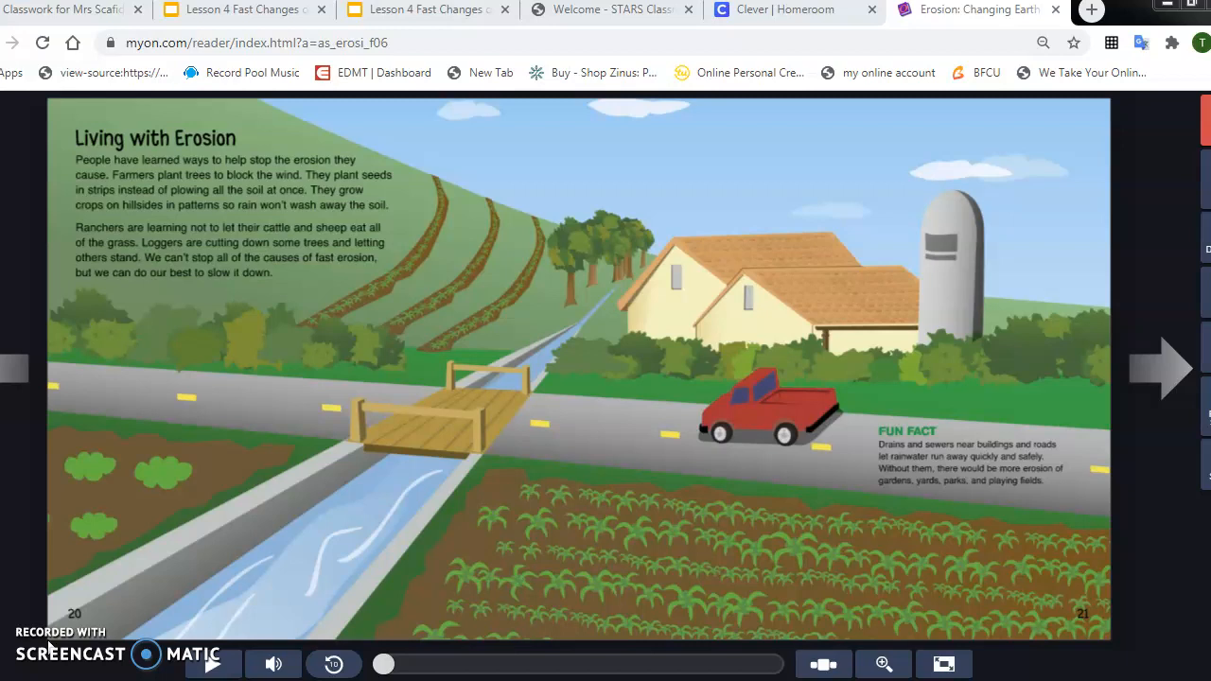
mouse_move(1051, 363)
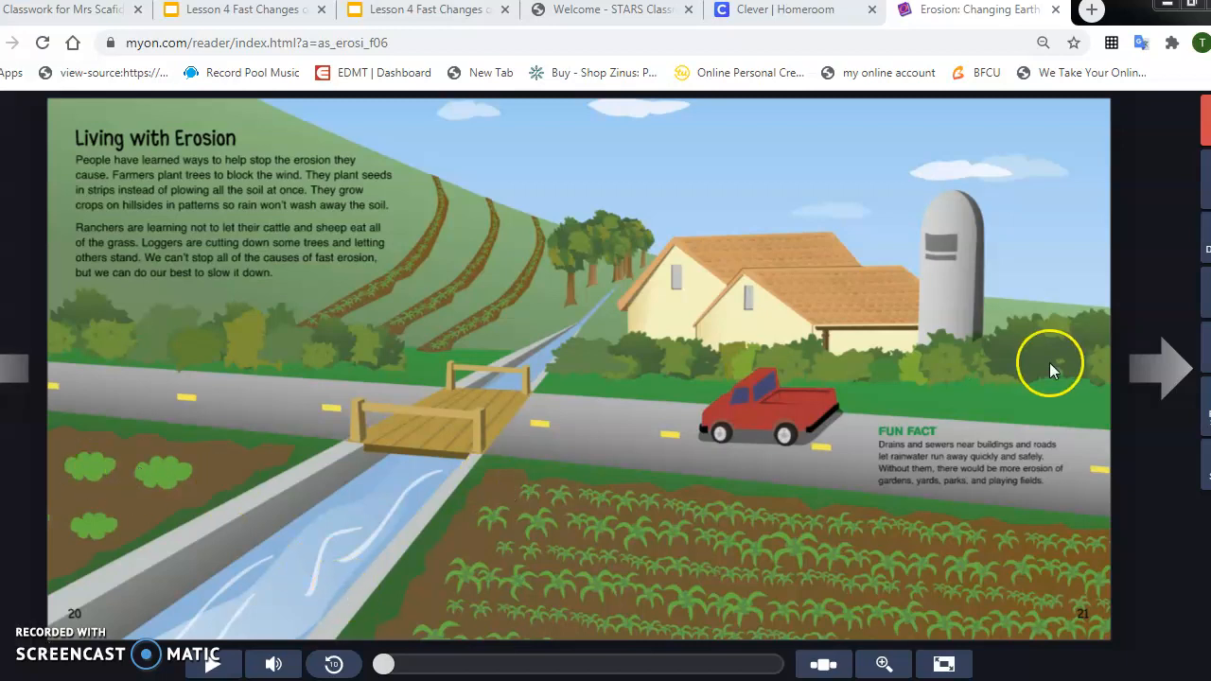
Step: Finish Living with Erosion and reach the Well Done screen with 10/10 pages read
left_click(1164, 369)
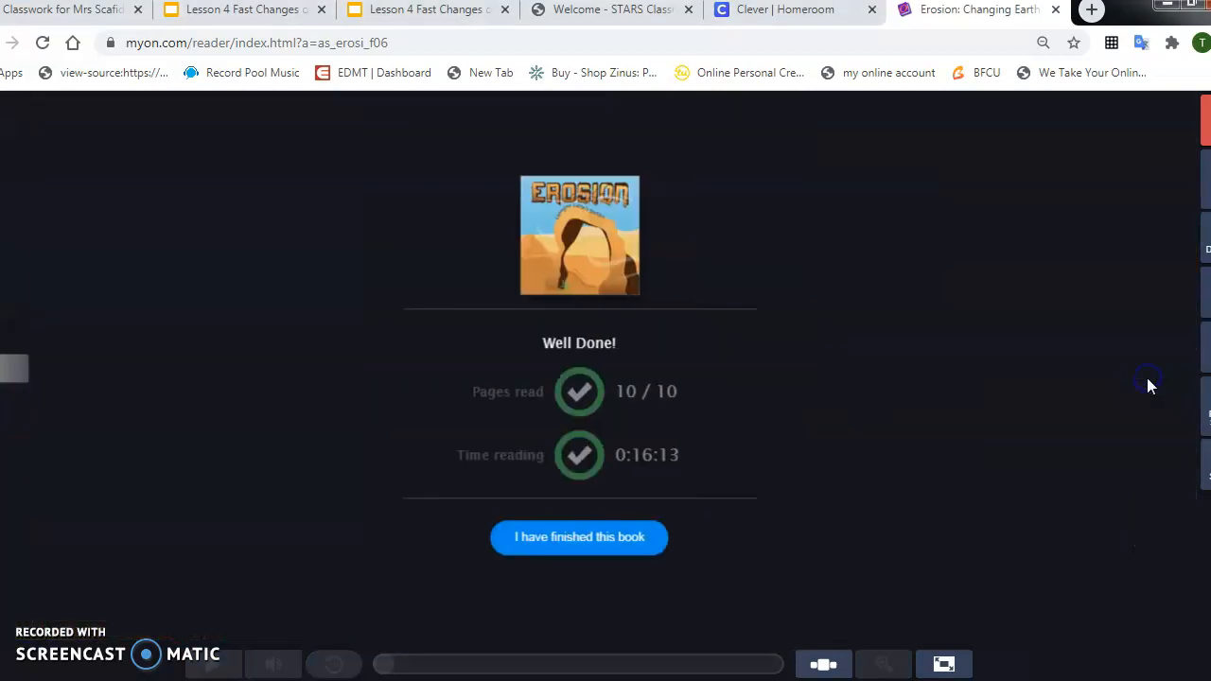